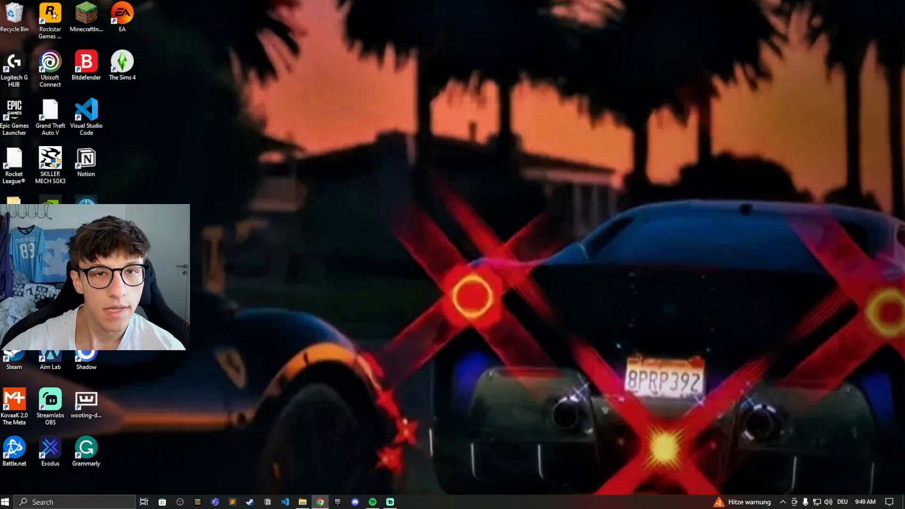
# - Look at Paint's Save As format choices, then close Paint discarding the untitled picture
pyautogui.click(5, 501)
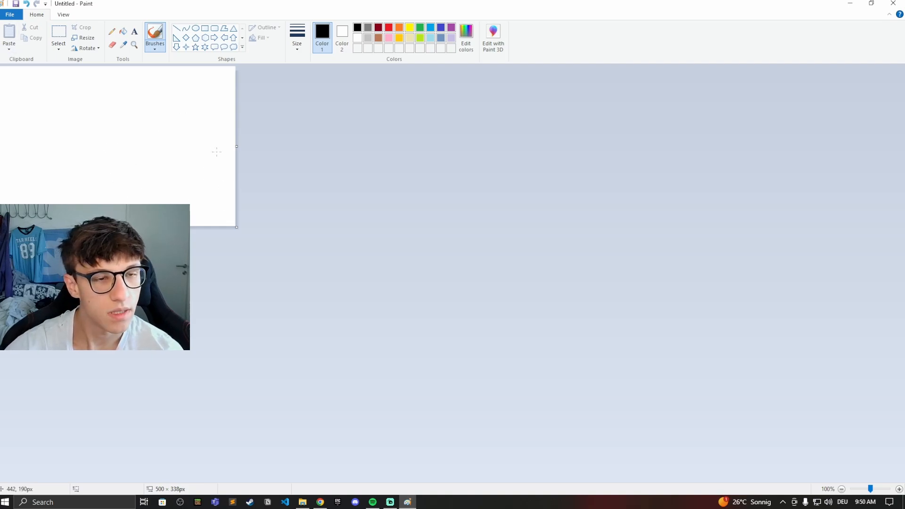
pyautogui.click(10, 15)
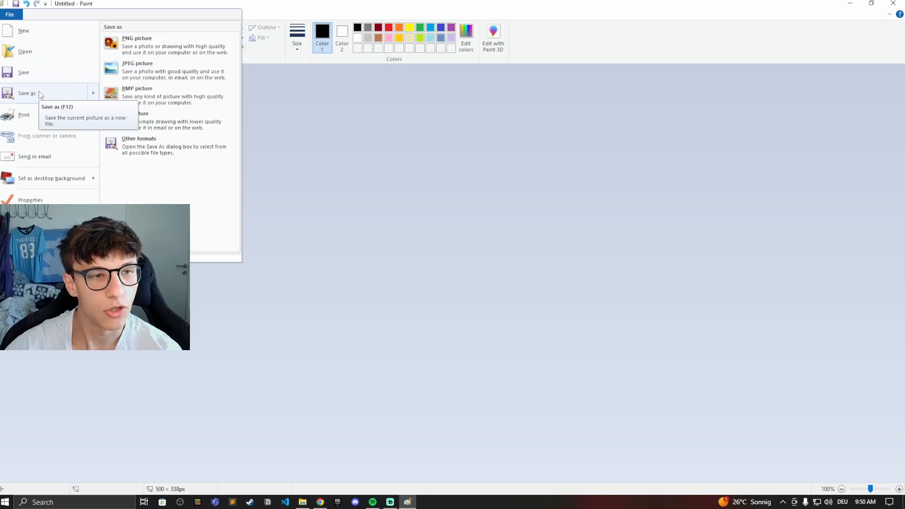
pyautogui.click(137, 45)
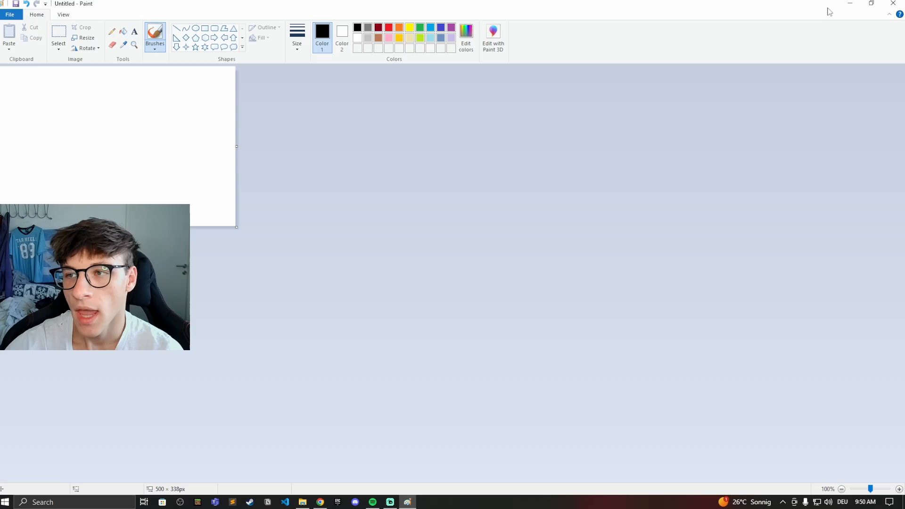
pyautogui.click(893, 3)
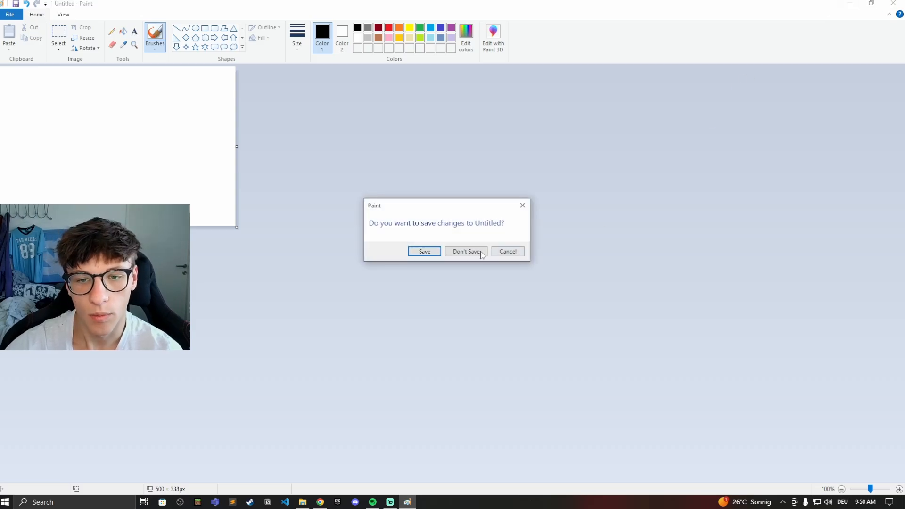
pyautogui.click(465, 251)
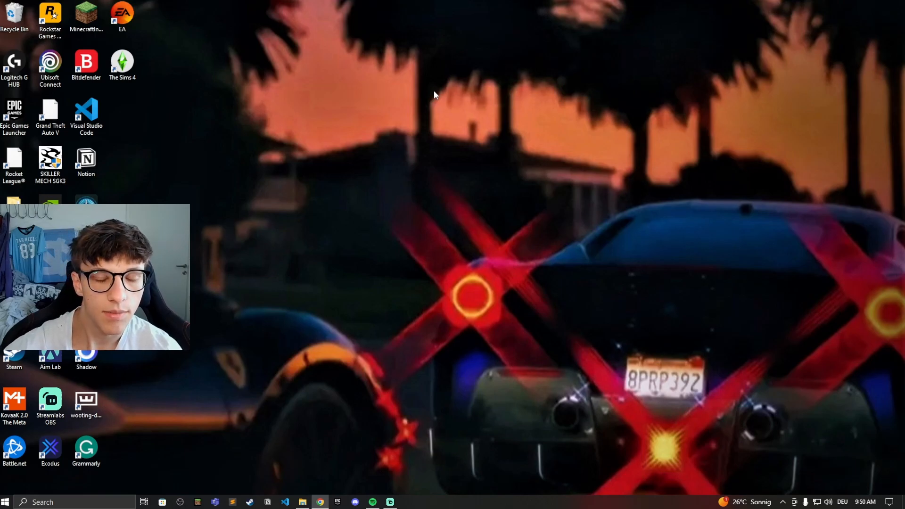
pyautogui.moveTo(194, 407)
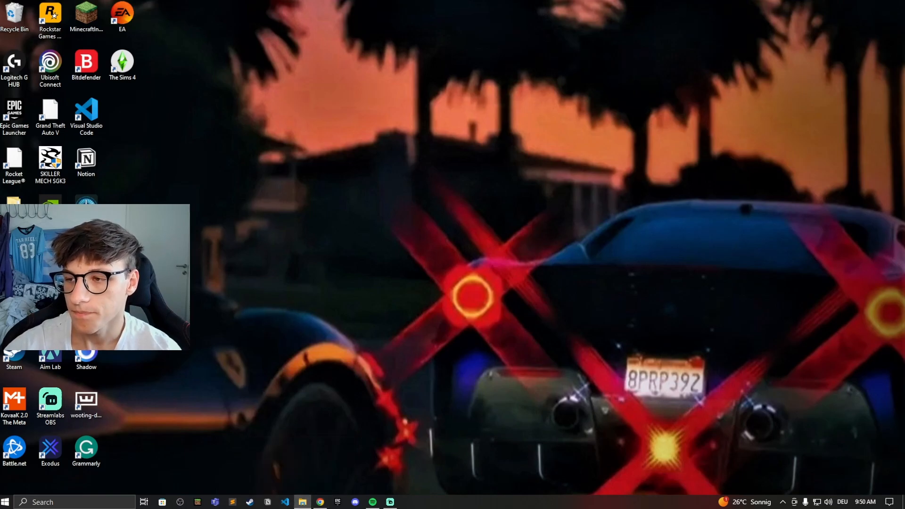
# - Browse from This PC through Local Disk (C:), Users and the user folder to the Screenshots folder
pyautogui.click(302, 501)
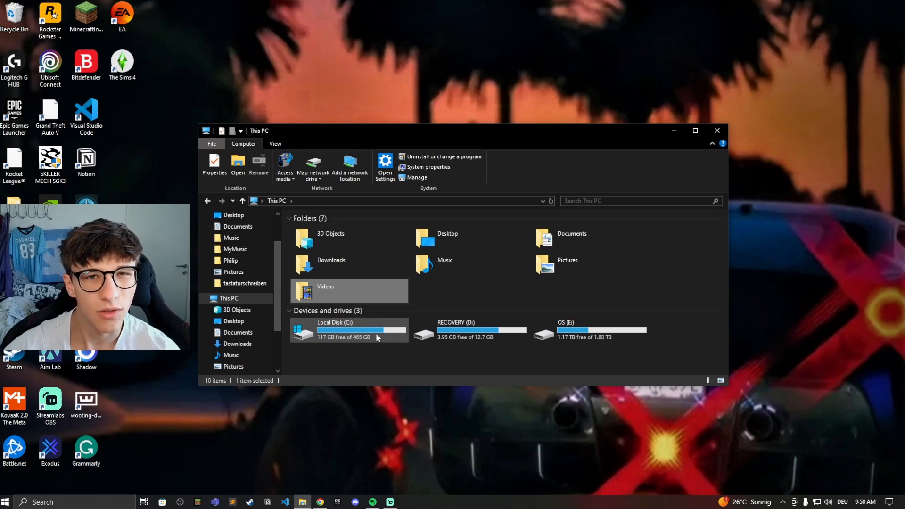
pyautogui.moveTo(340, 336)
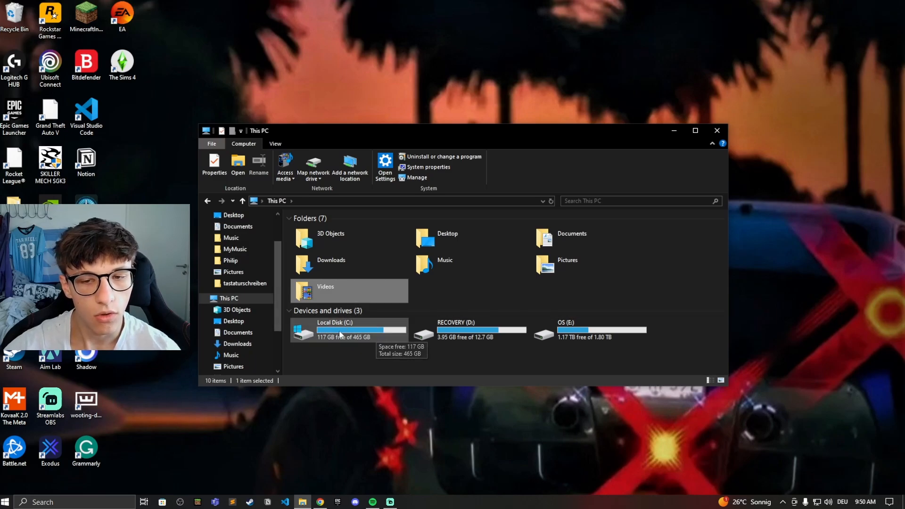
pyautogui.doubleClick(348, 328)
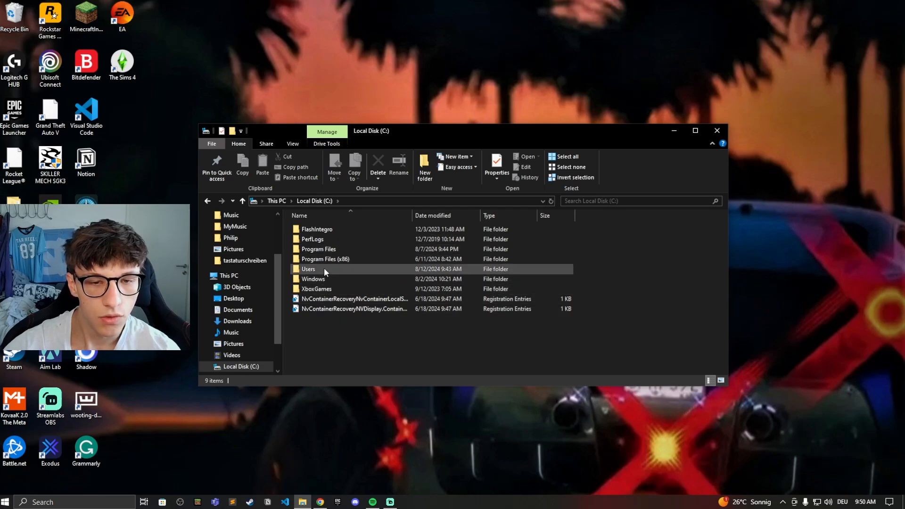
pyautogui.doubleClick(307, 268)
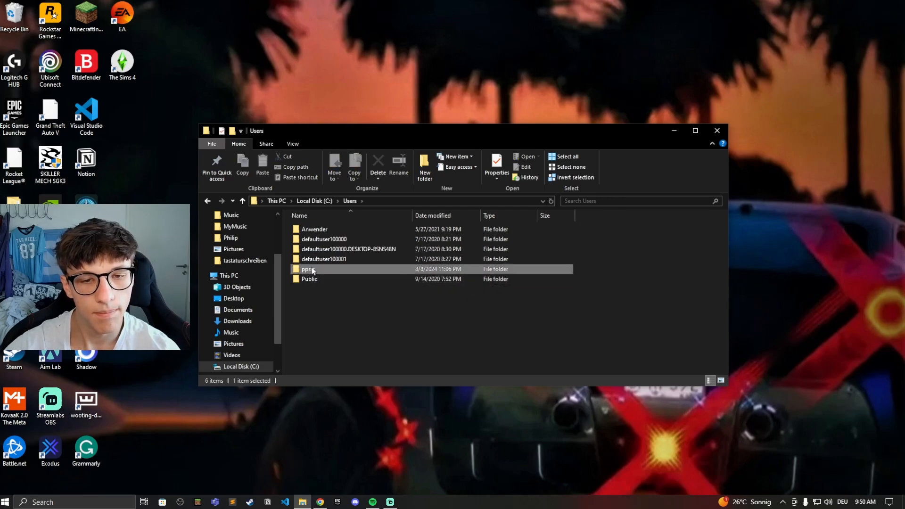
pyautogui.doubleClick(308, 268)
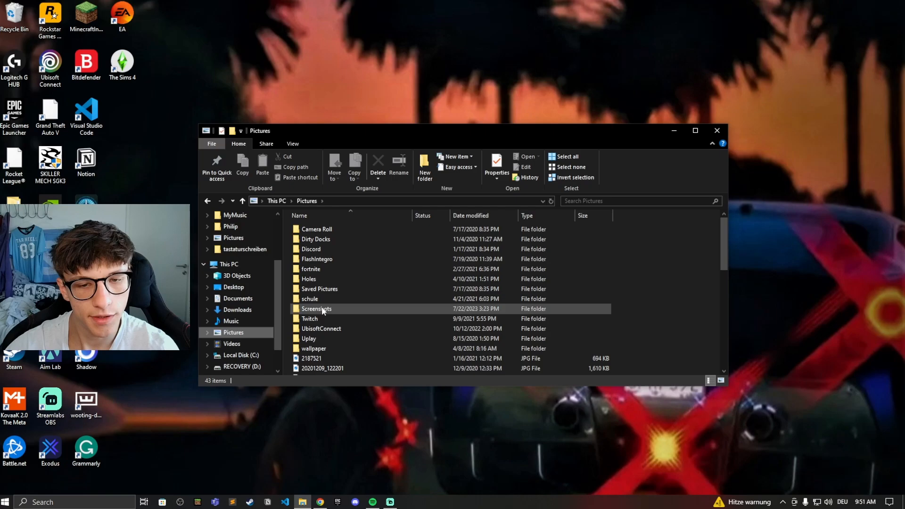
pyautogui.doubleClick(317, 308)
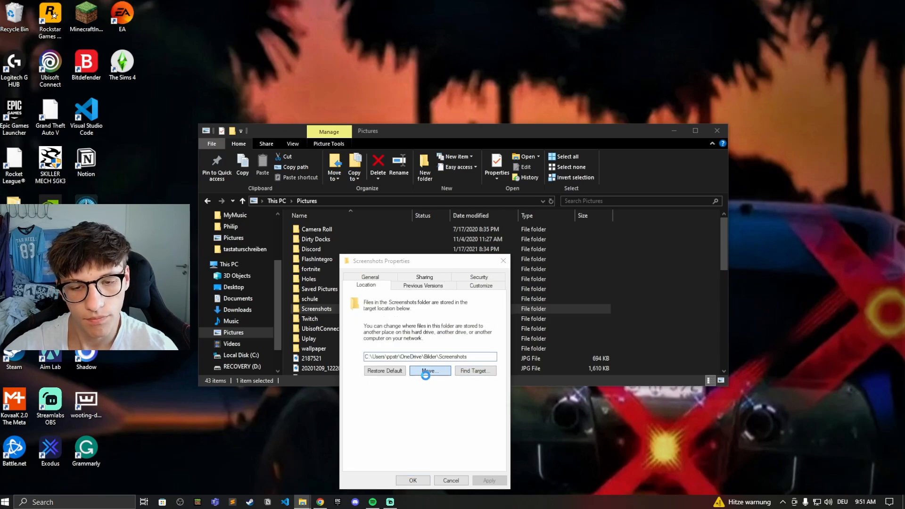
pyautogui.click(426, 370)
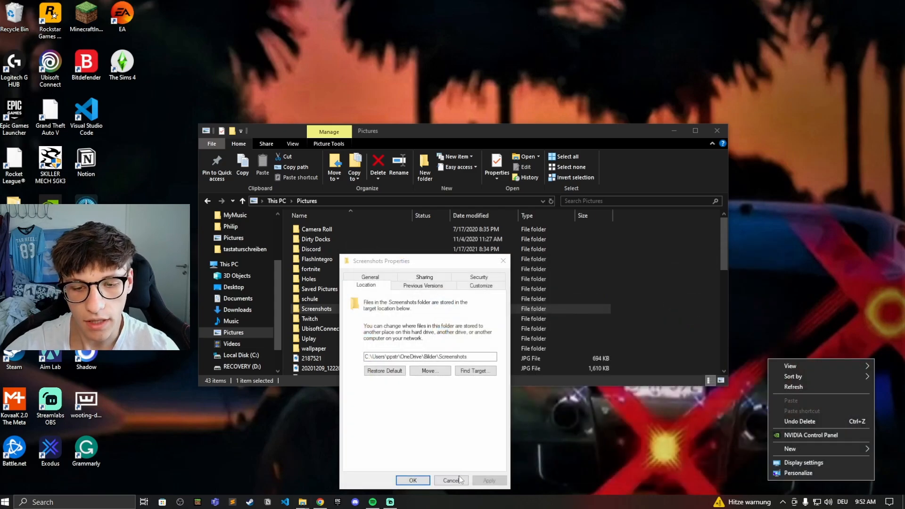
pyautogui.click(450, 480)
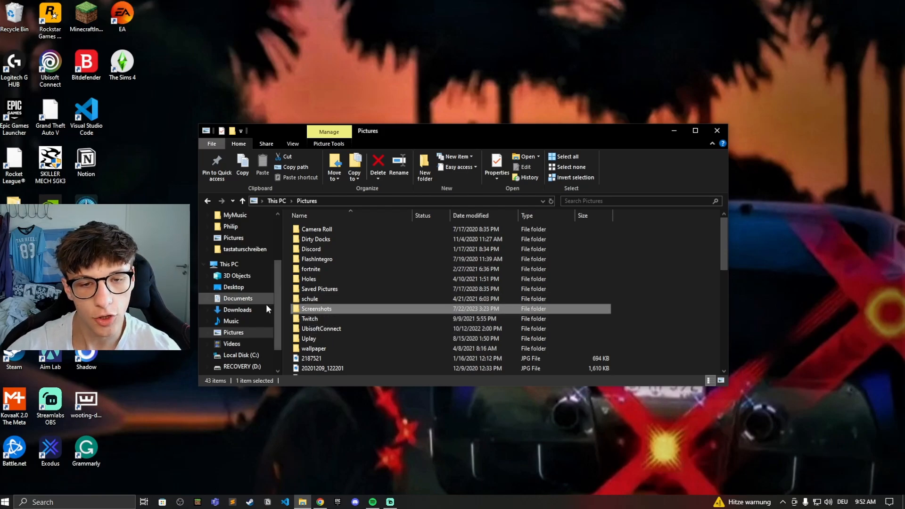
pyautogui.moveTo(300, 309)
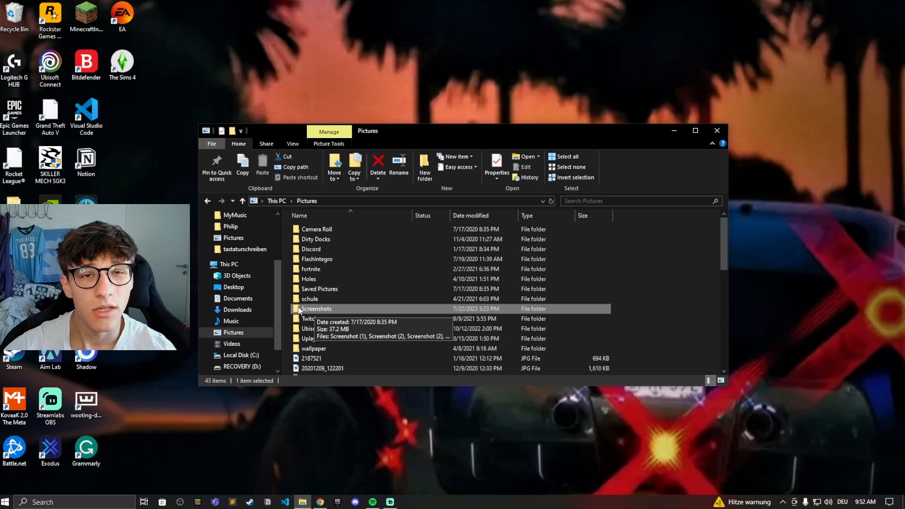
# - Return to the This PC overview and bring up the Windows search panel
pyautogui.click(633, 201)
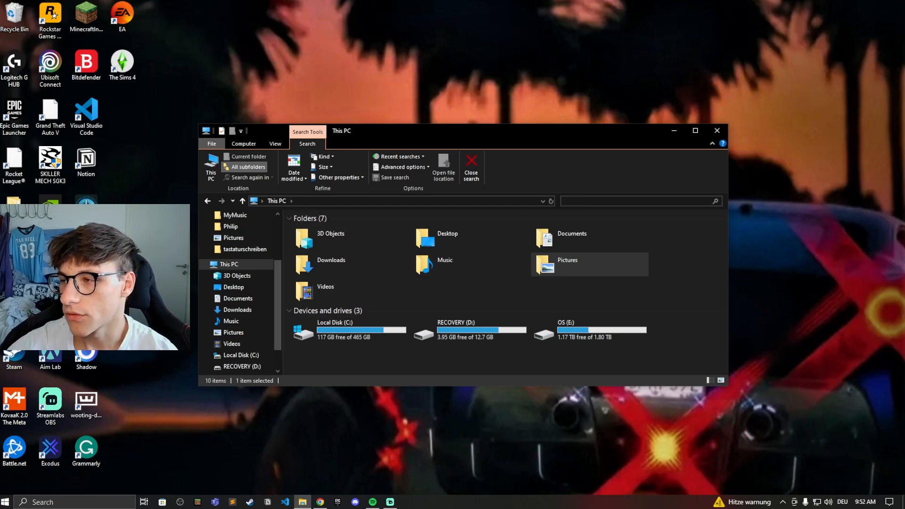
pyautogui.click(717, 130)
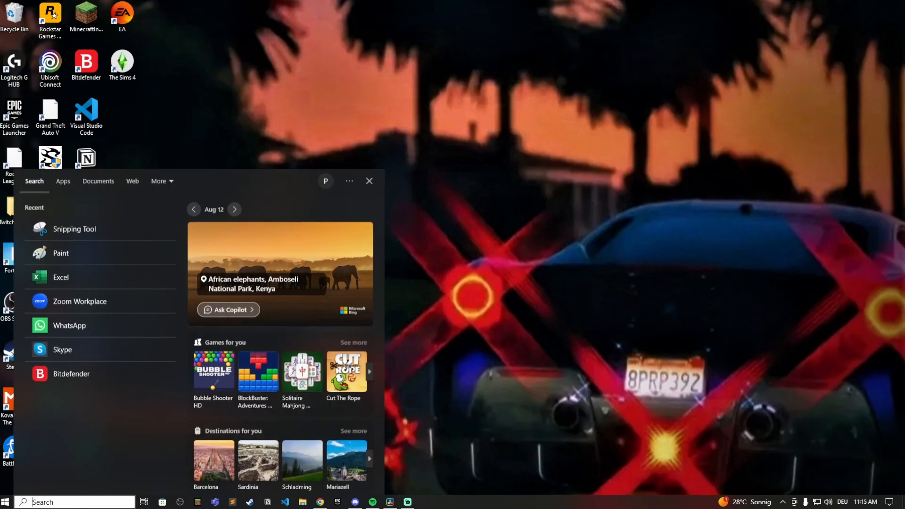
# - Search for 'sni' and launch Snipping Tool from the results
pyautogui.write('snipping')
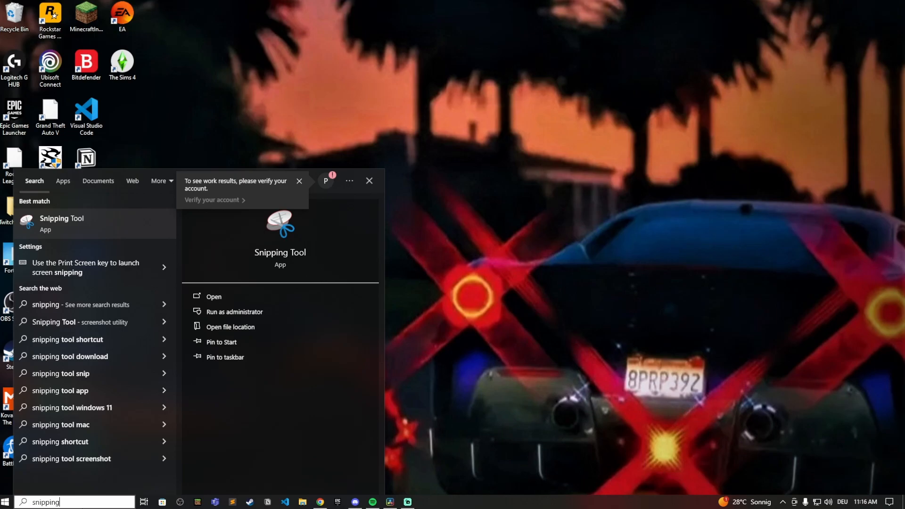
pyautogui.click(213, 296)
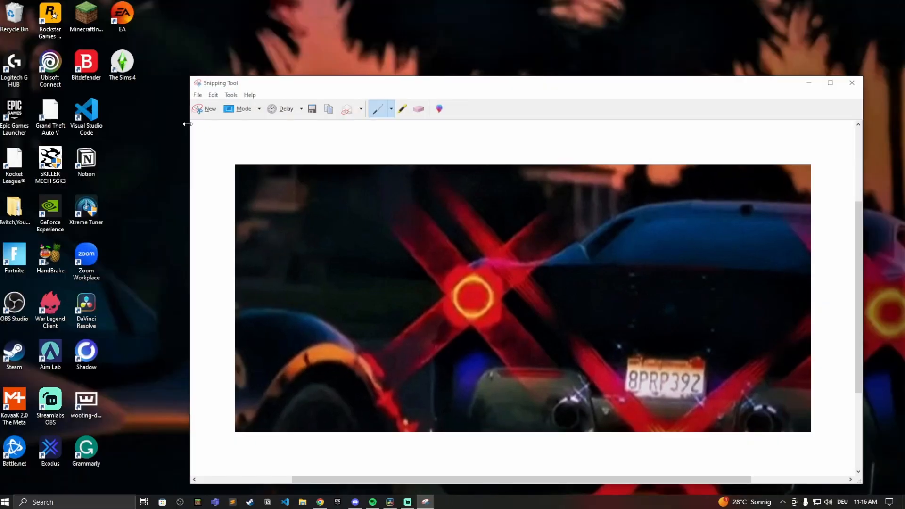
# - Save the capture as PNG 'Capture' in Downloads and close Snipping Tool
pyautogui.click(197, 94)
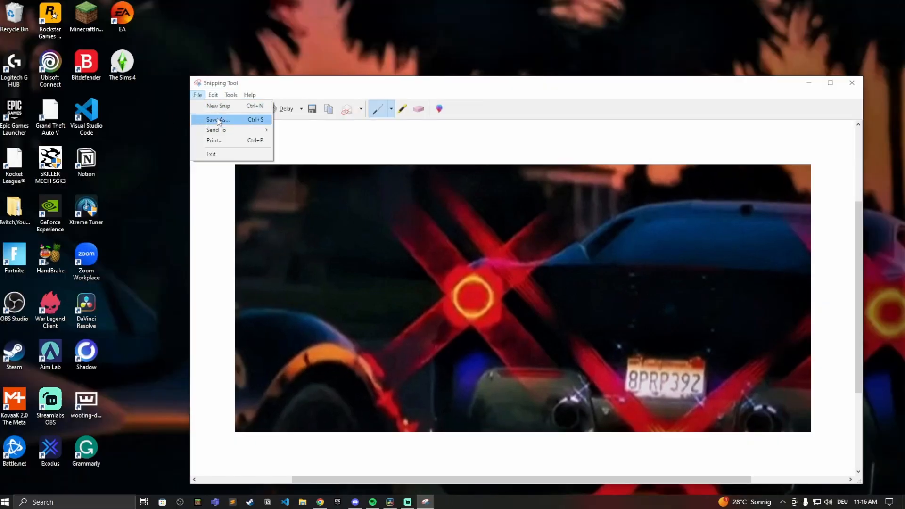
pyautogui.click(217, 120)
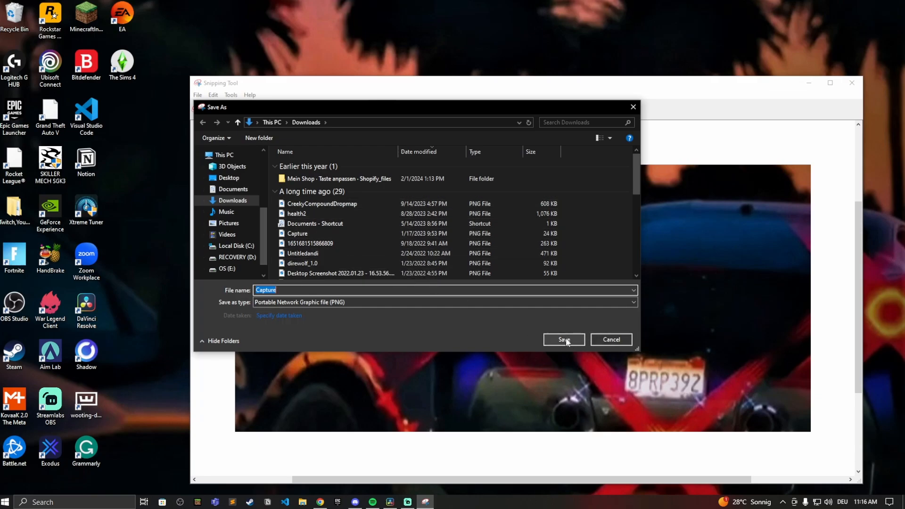
pyautogui.click(563, 340)
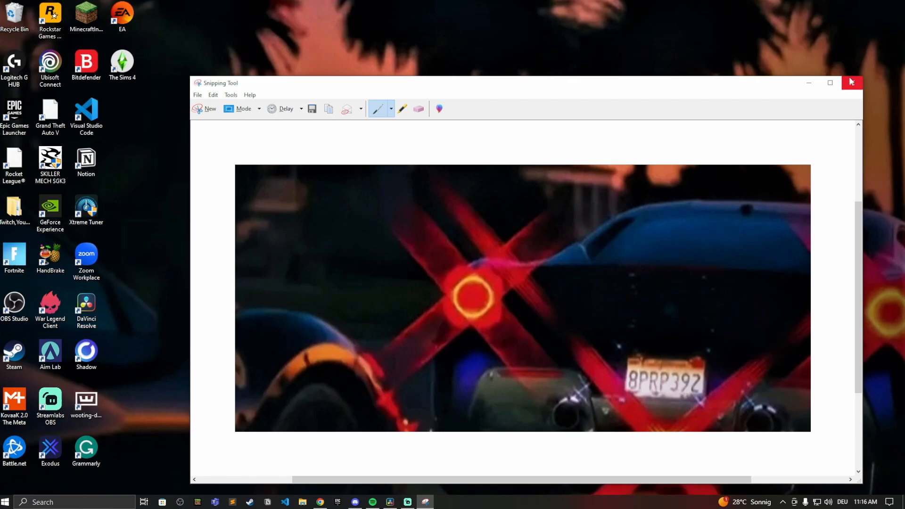
pyautogui.click(851, 82)
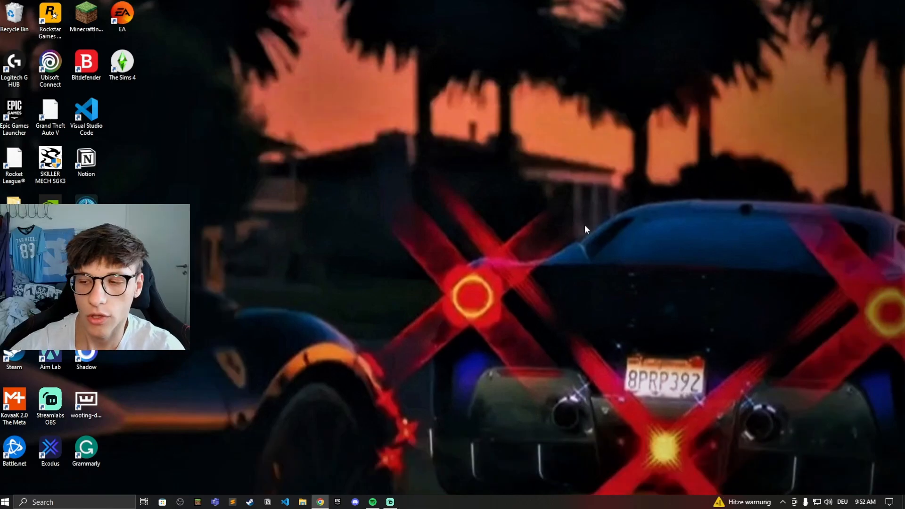